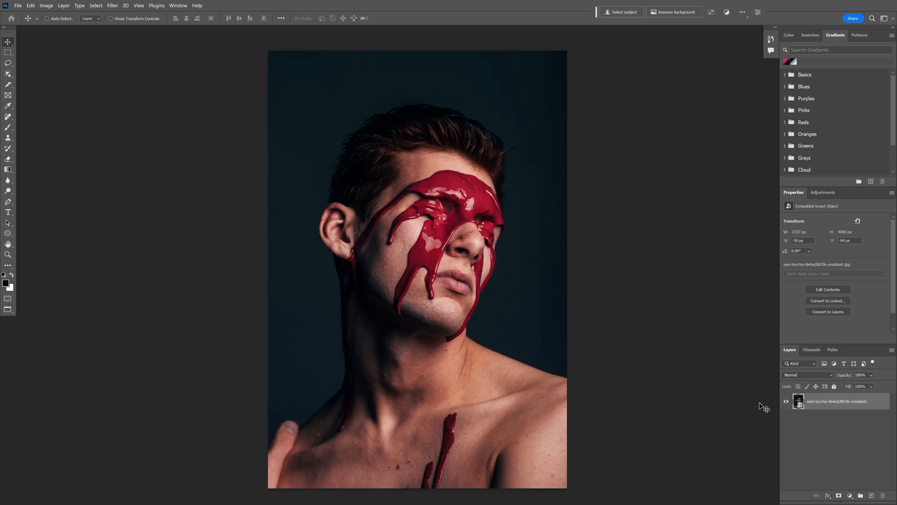
- Convert the portrait layer into a smart object
right_click(842, 401)
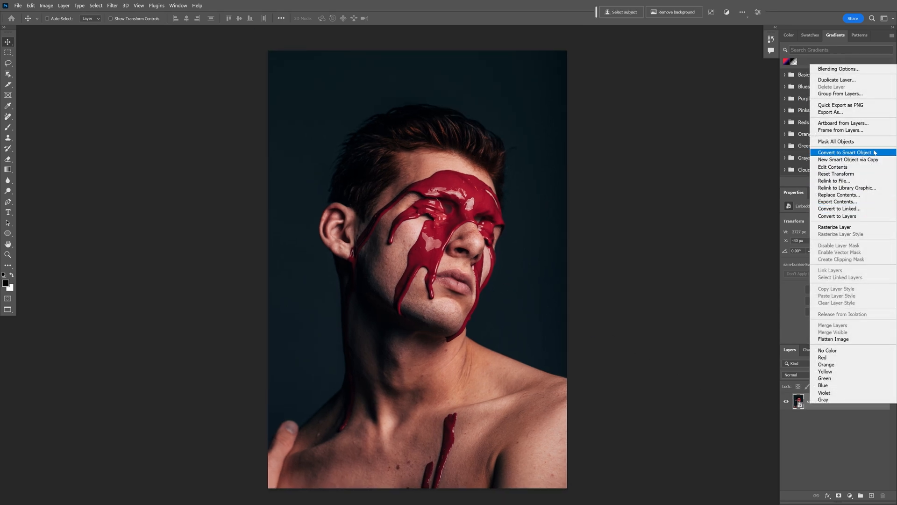
click(838, 152)
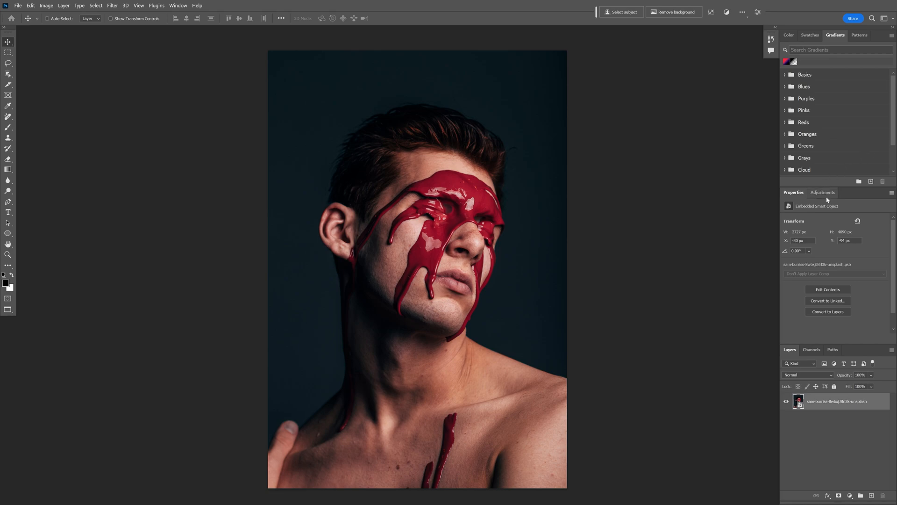
click(823, 192)
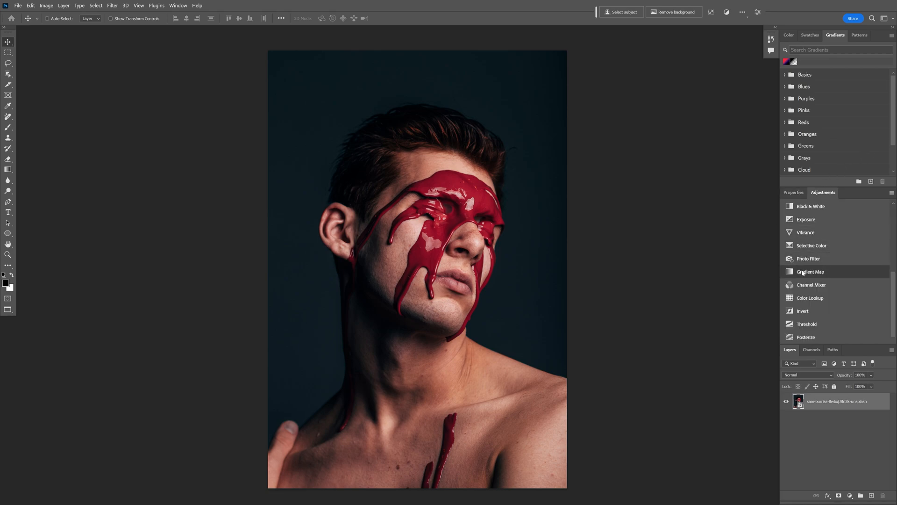
- Add a Gradient Map adjustment with Reverse ticked so the portrait's tones invert
click(810, 272)
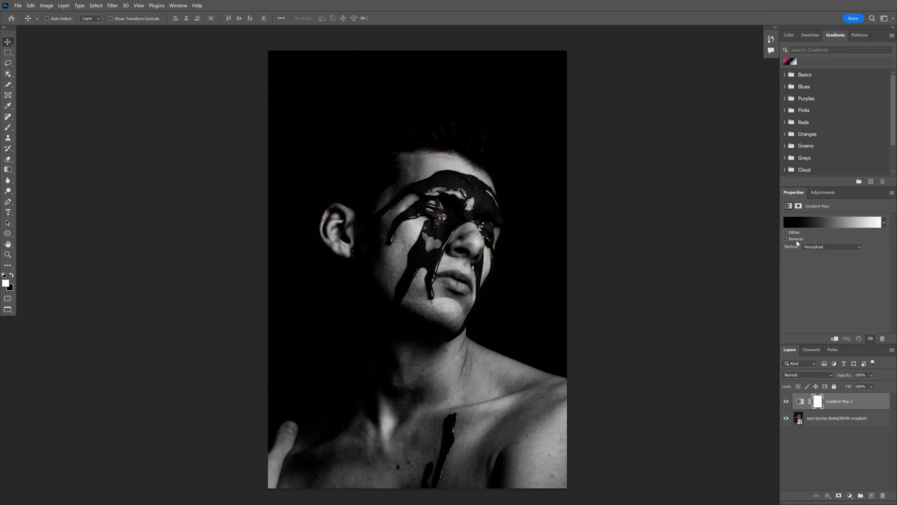
click(786, 239)
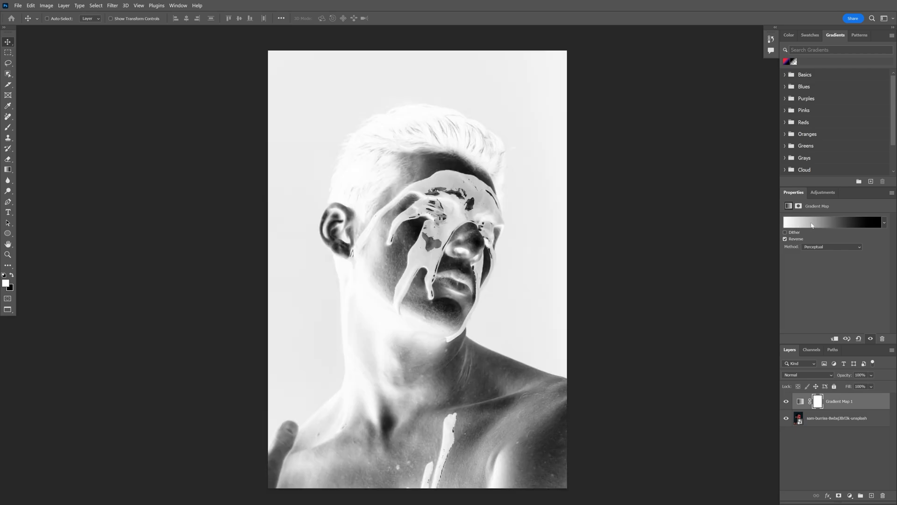
click(834, 222)
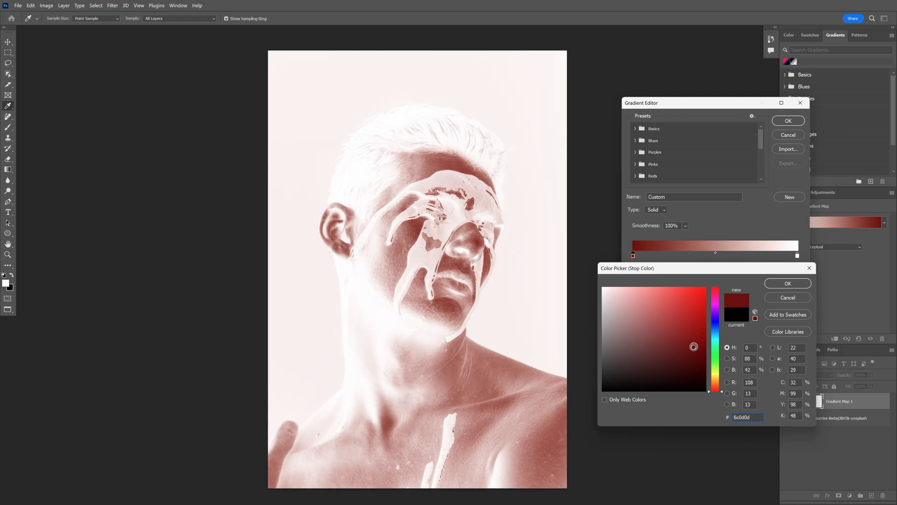
- Set the first gradient stop to dark red #5f0505 and a middle stop to orange #d95c01, then add another stop
click(700, 352)
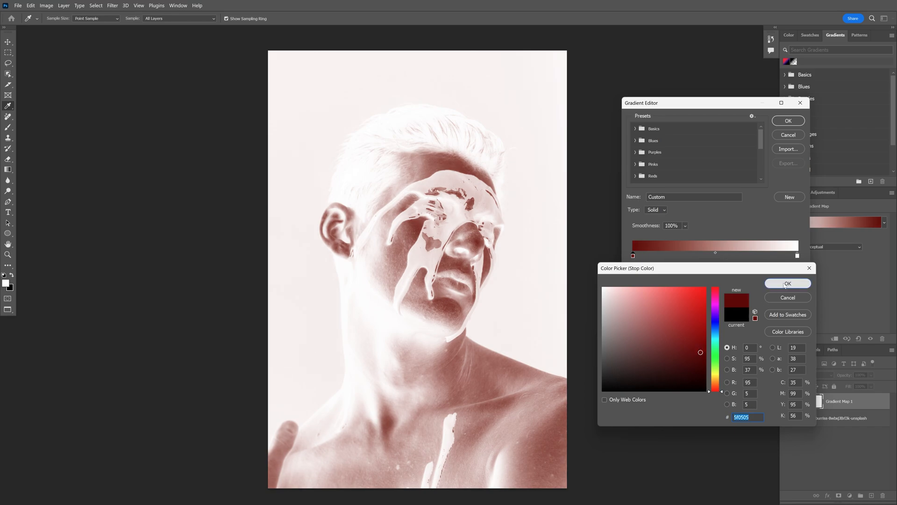
click(788, 283)
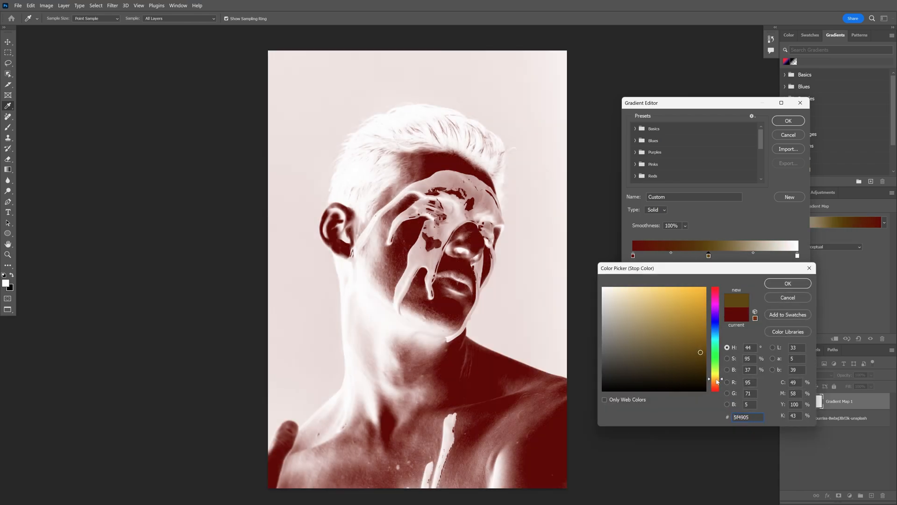
click(788, 283)
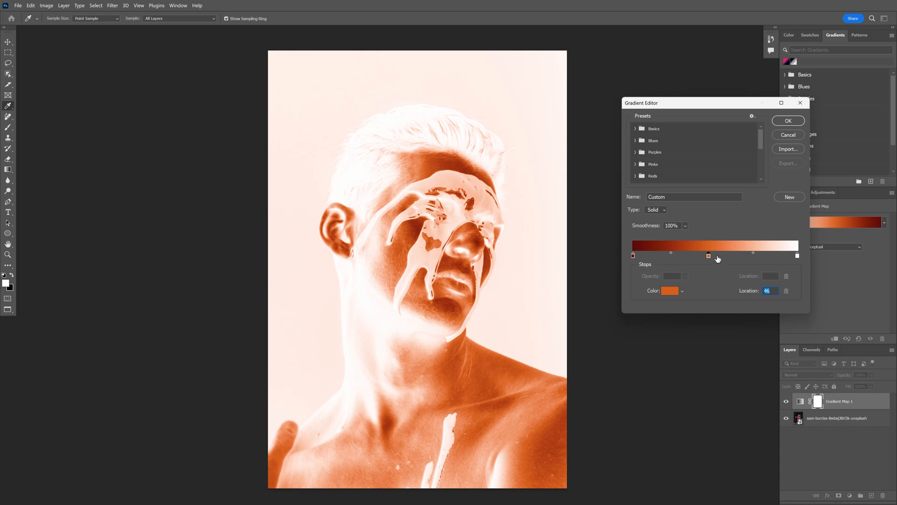
click(670, 291)
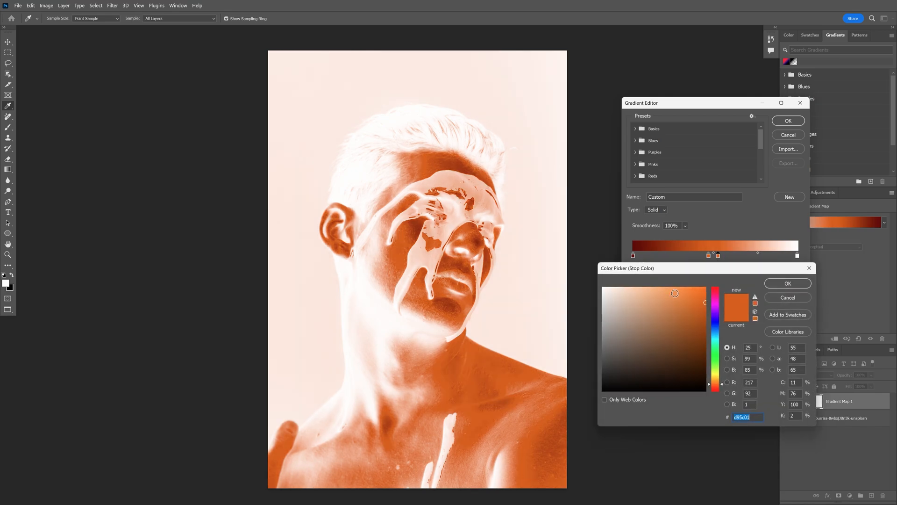
click(715, 372)
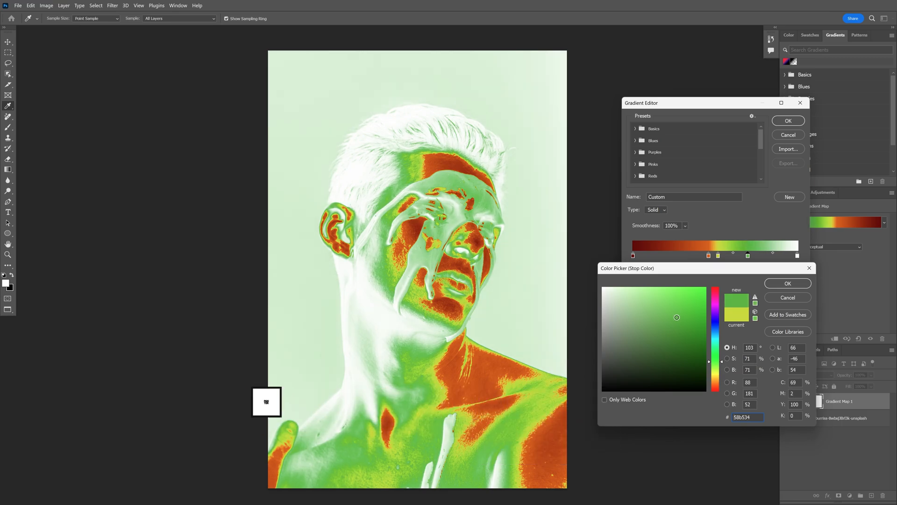
- Colour further stops green #58b534, cyan #11ebf3 and blue #464fc4, nudging the cyan stop toward the end
click(788, 283)
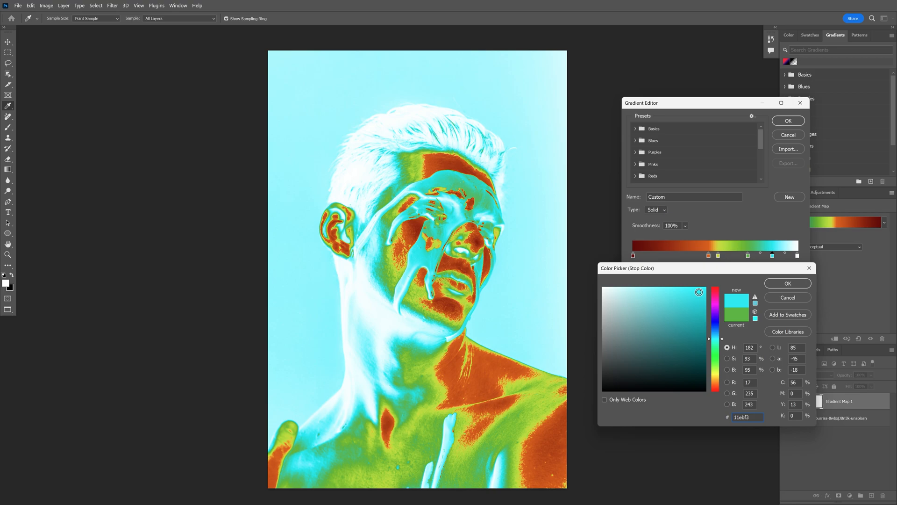
click(788, 283)
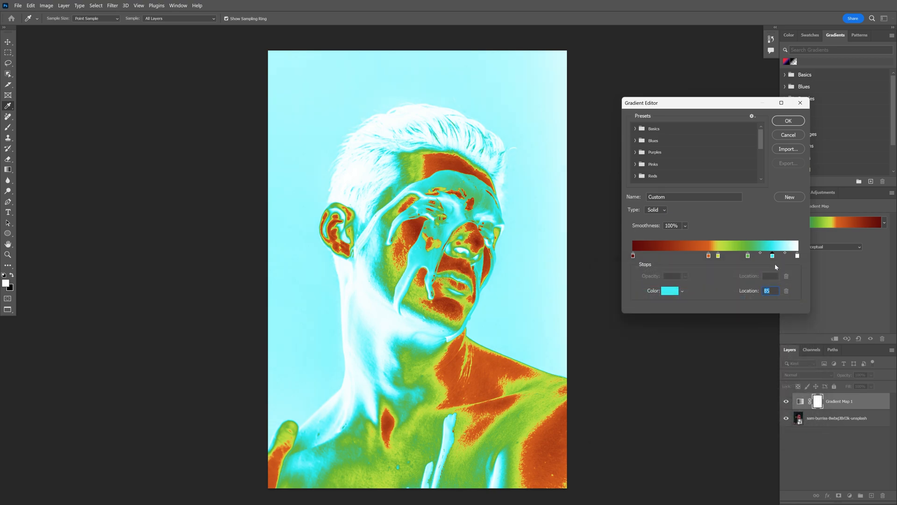
drag(773, 255, 774, 256)
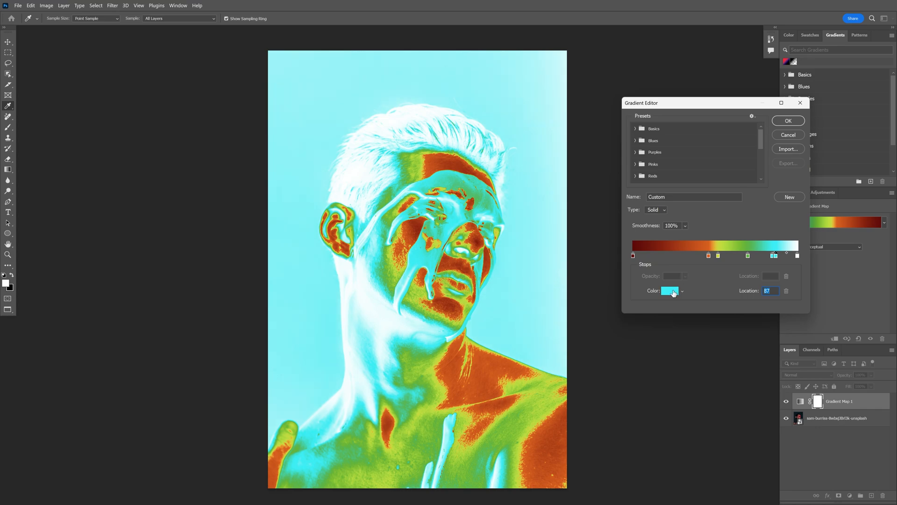
click(670, 291)
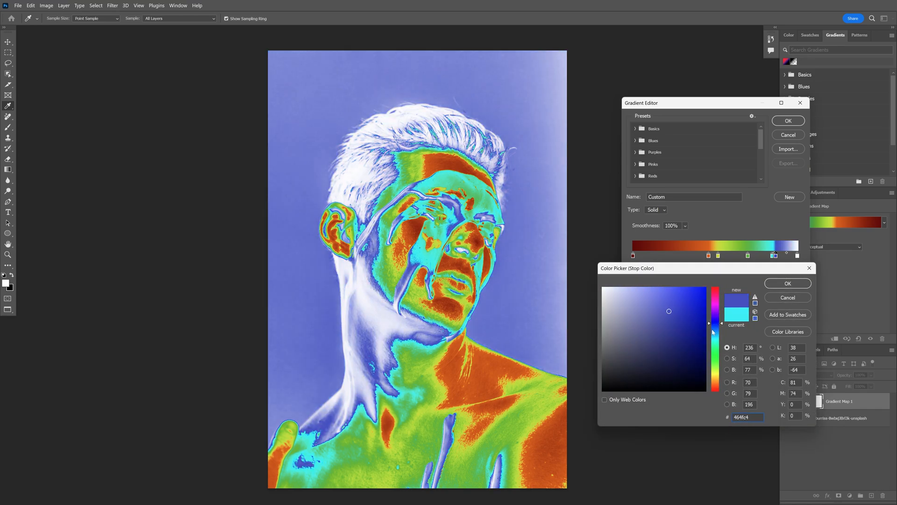
click(787, 283)
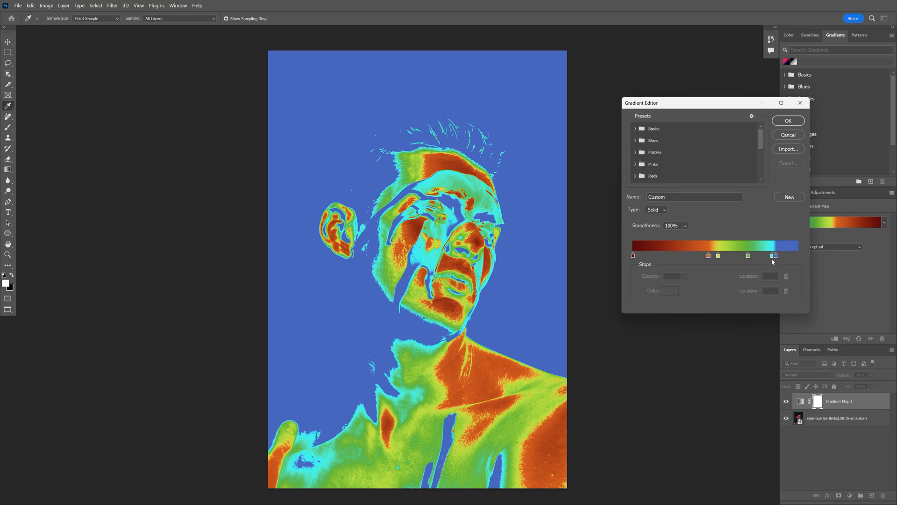
- Copy the cyan stop to location 100 so the gradient ends in cyan, and apply the gradient map
click(775, 255)
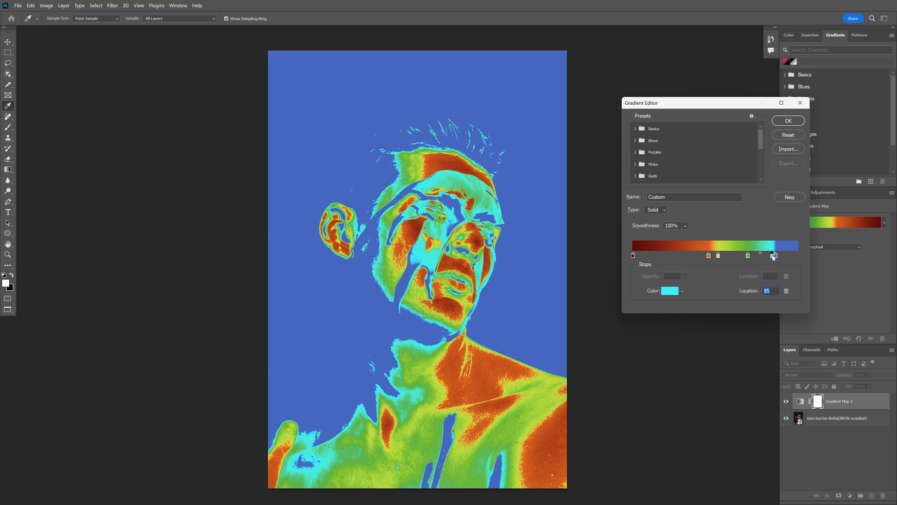
drag(774, 255, 797, 256)
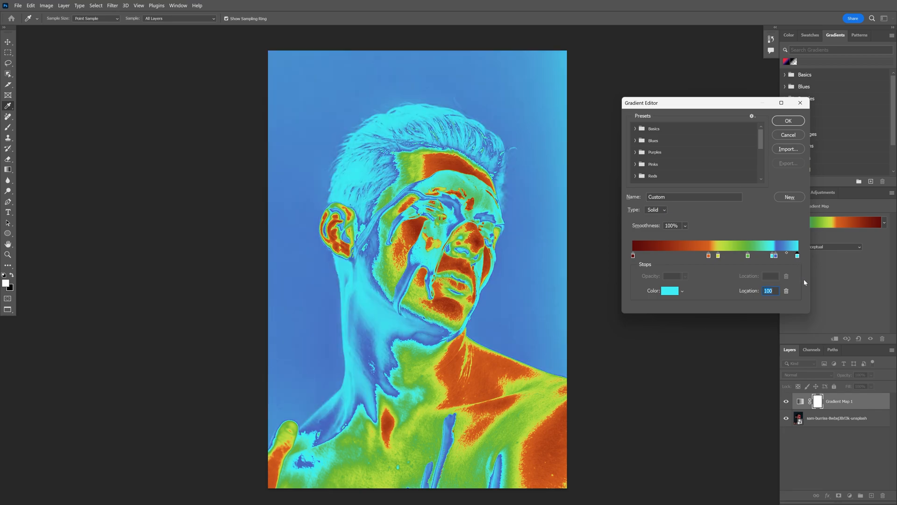
click(788, 120)
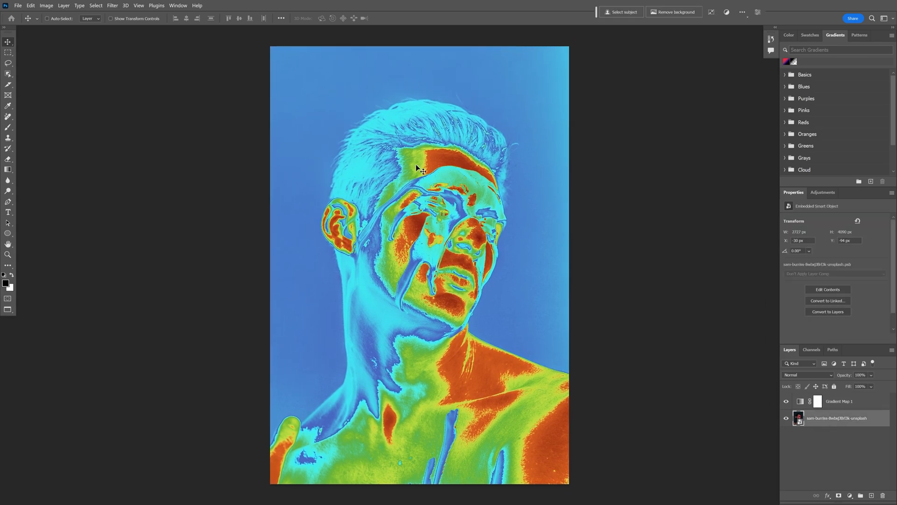
- Apply a Gaussian Blur smart filter to the photo layer, settling the radius at about 2.8 px
click(112, 5)
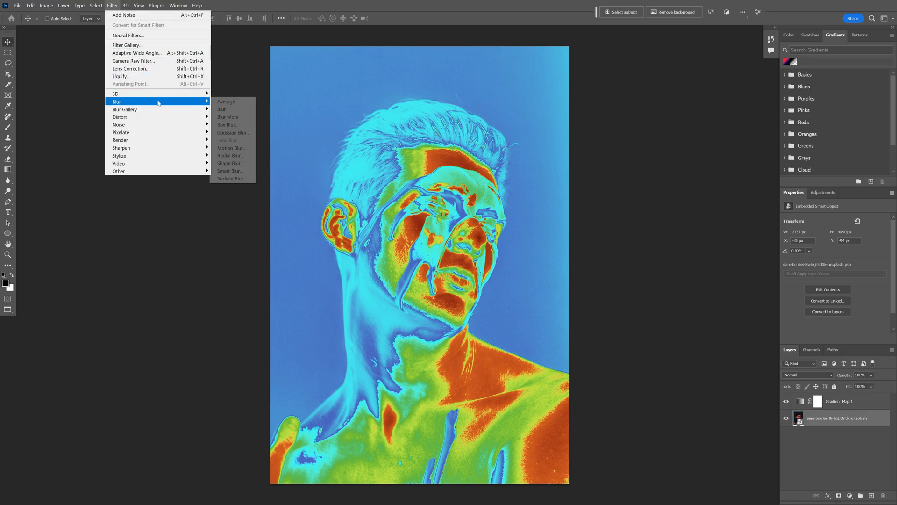
click(234, 132)
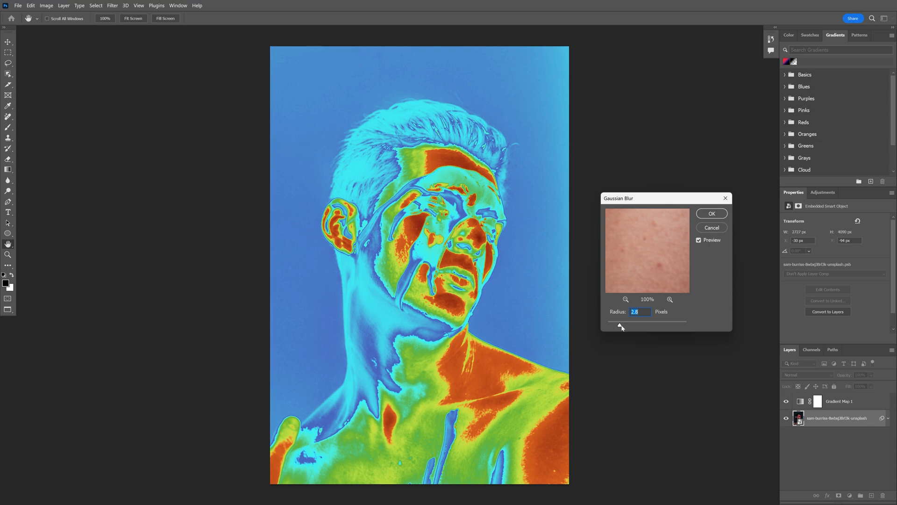
drag(620, 326, 625, 326)
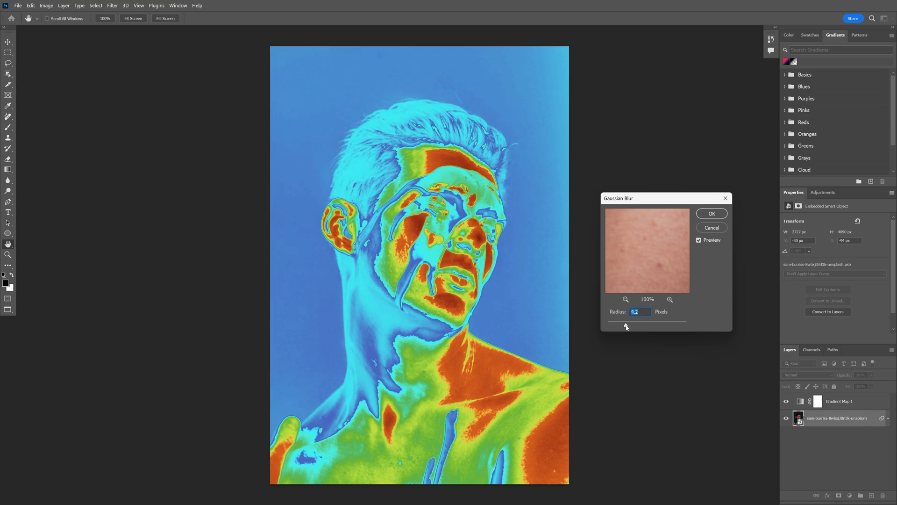
drag(626, 326, 641, 326)
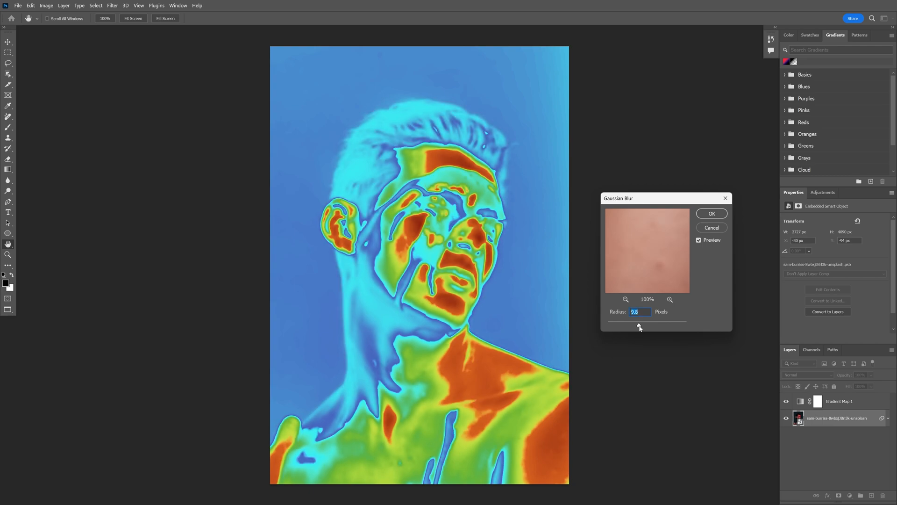
drag(639, 326, 638, 326)
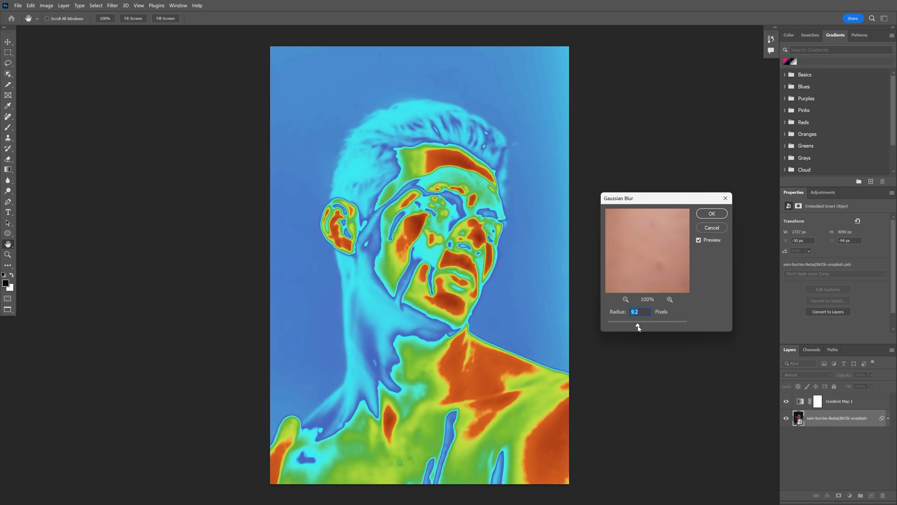
drag(638, 326, 629, 326)
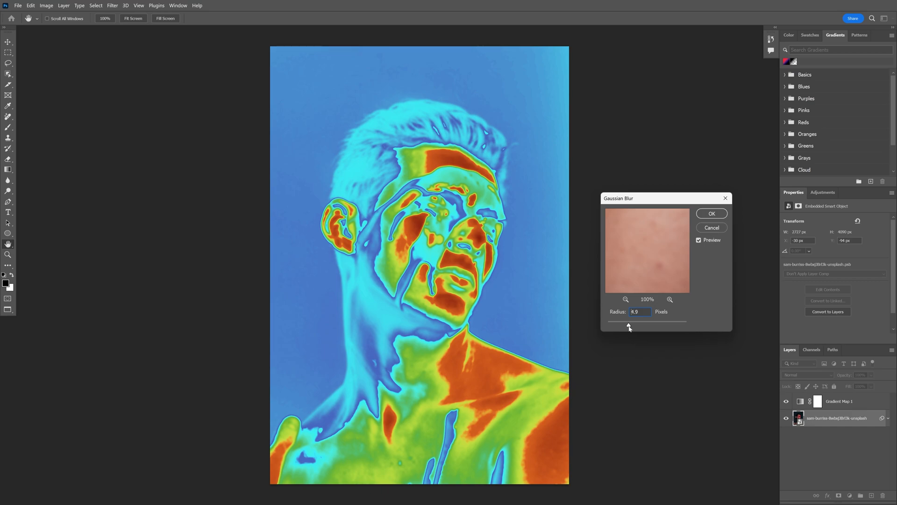
drag(628, 325, 619, 326)
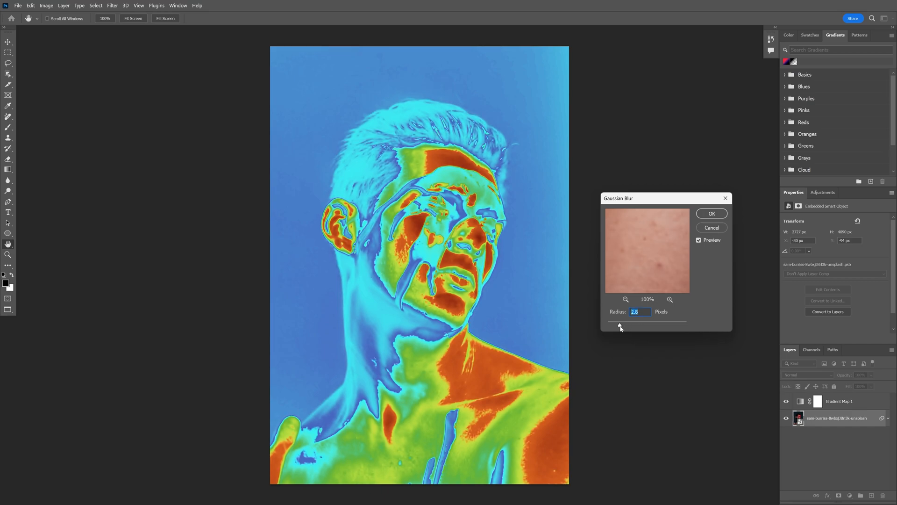
drag(620, 326, 623, 326)
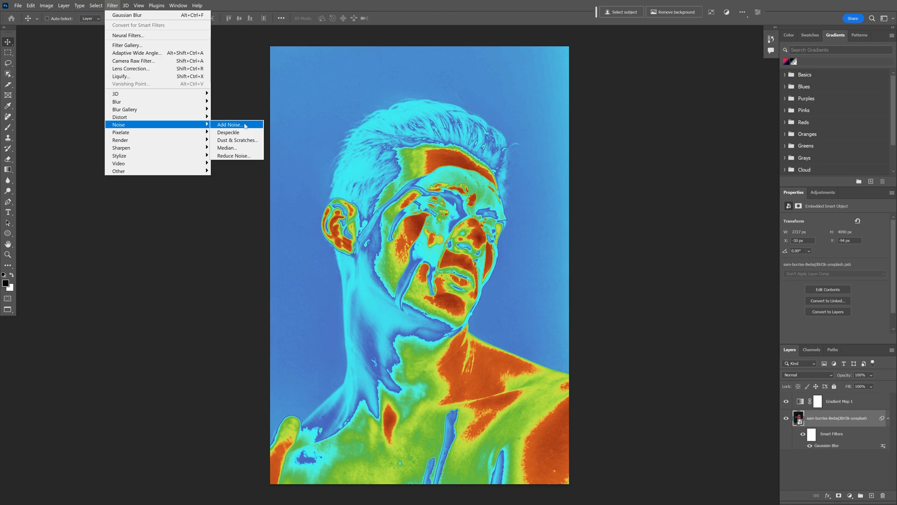
- Apply an Add Noise smart filter of 9.16% Uniform, then reselect the Gradient Map layer
click(229, 124)
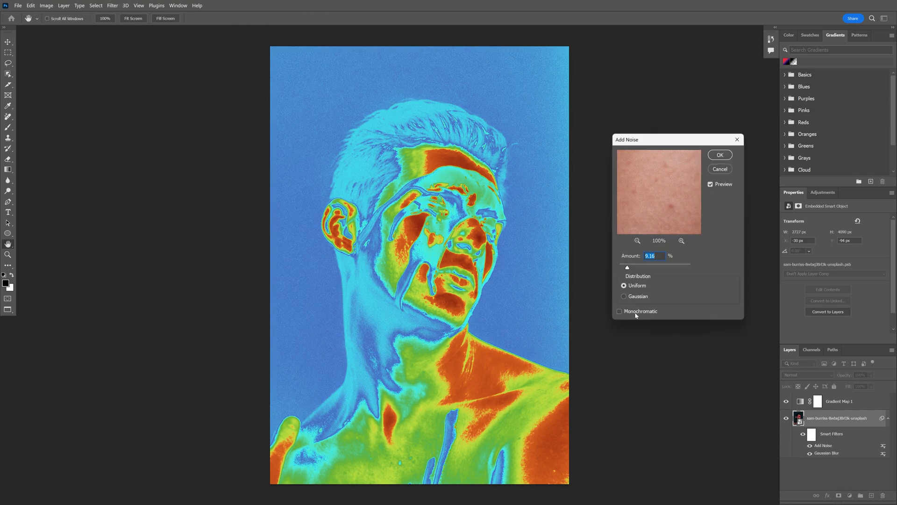
mouse_move(627, 268)
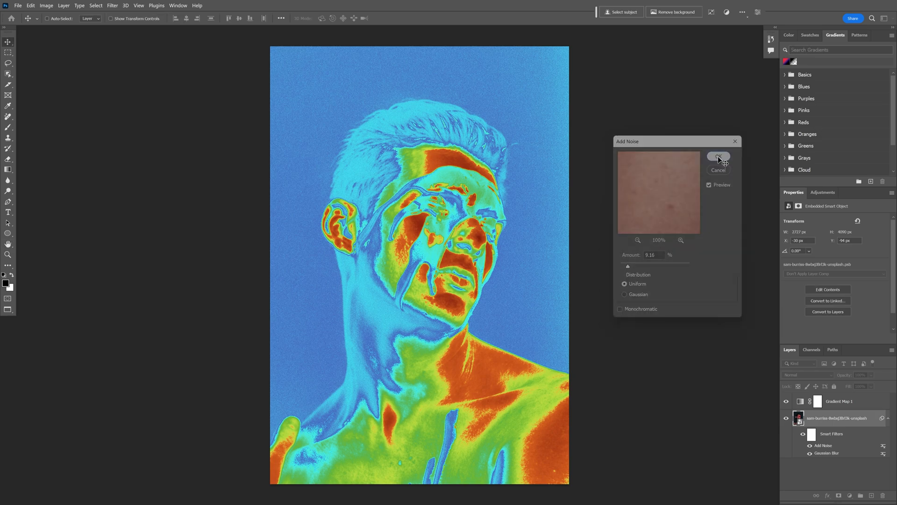
click(718, 156)
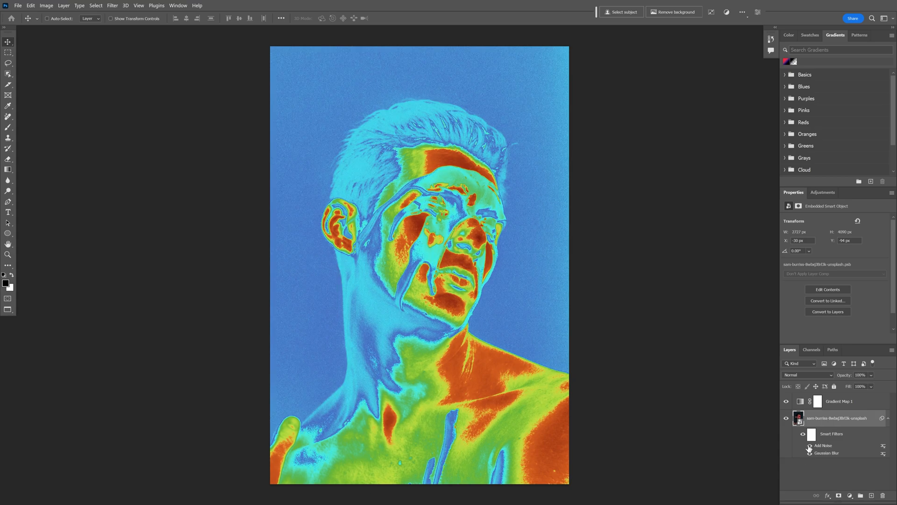
click(844, 401)
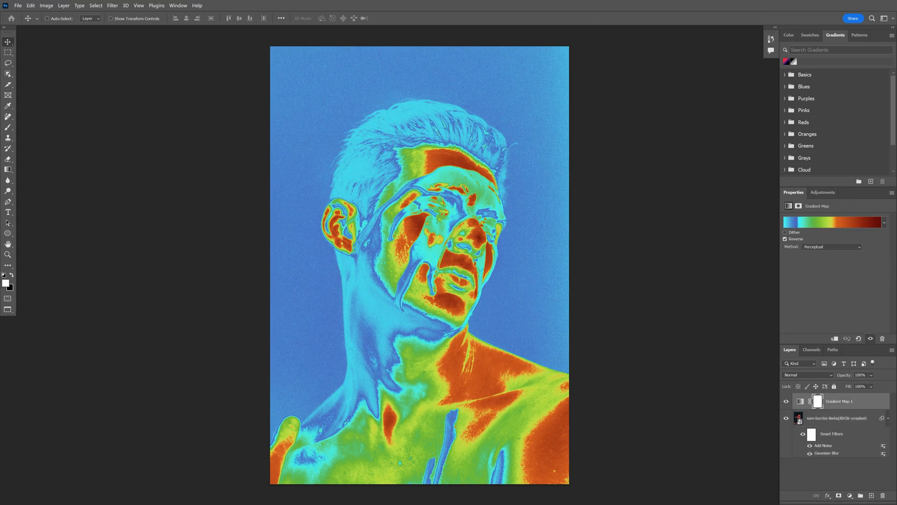